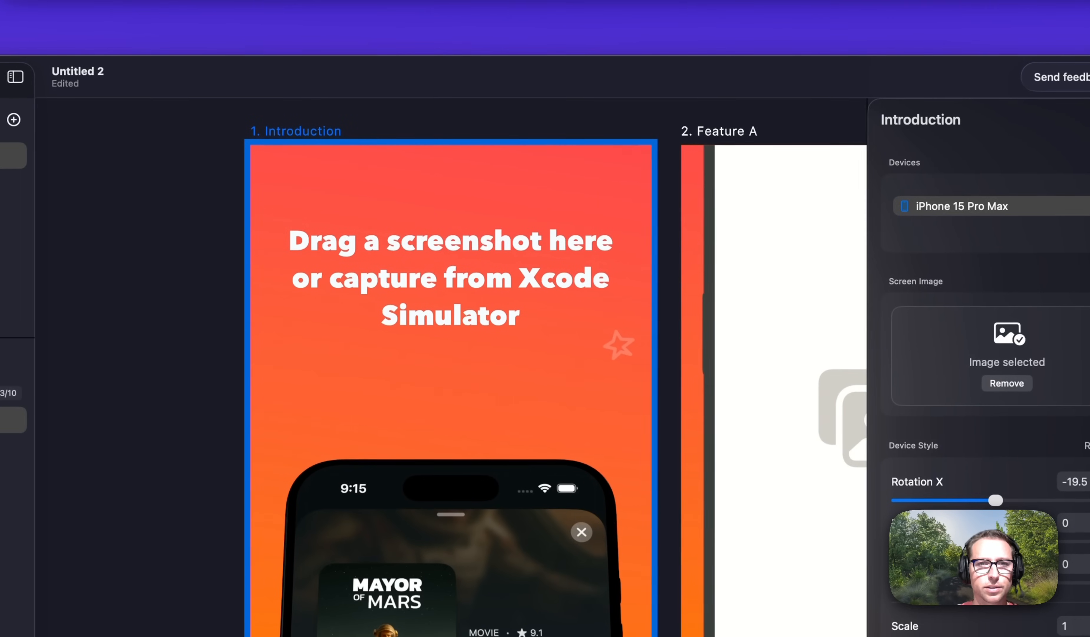
mouse_move(567, 18)
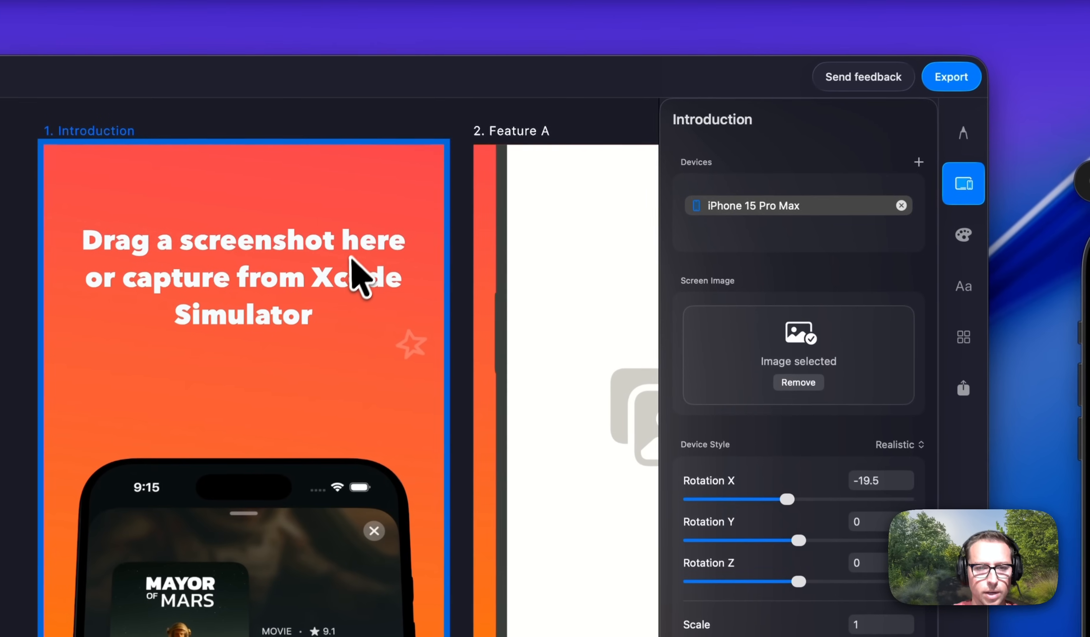
mouse_move(386, 309)
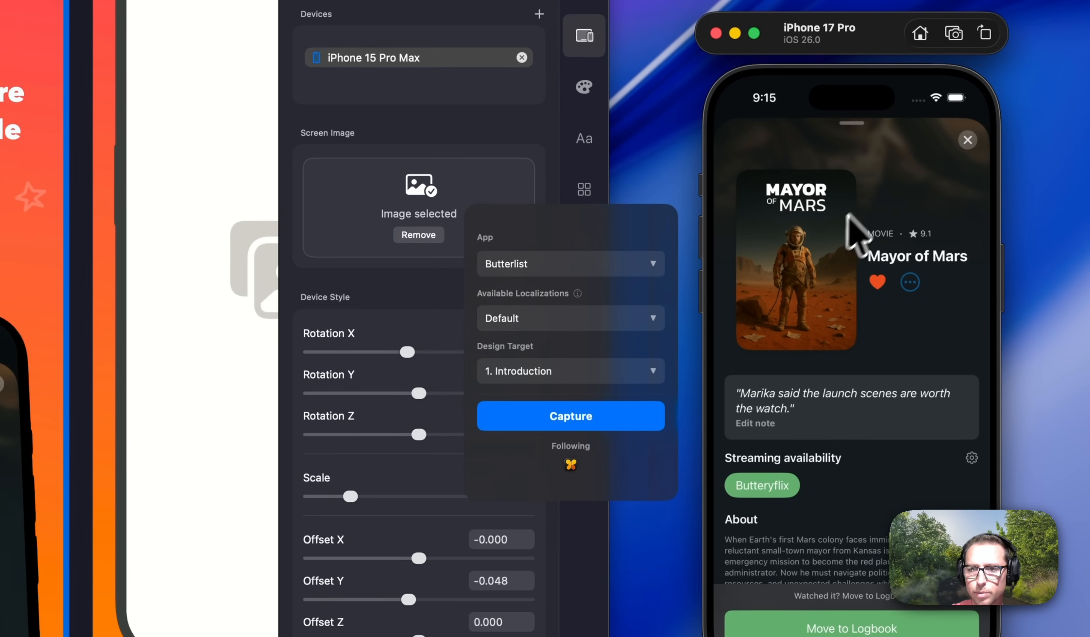
mouse_move(544, 345)
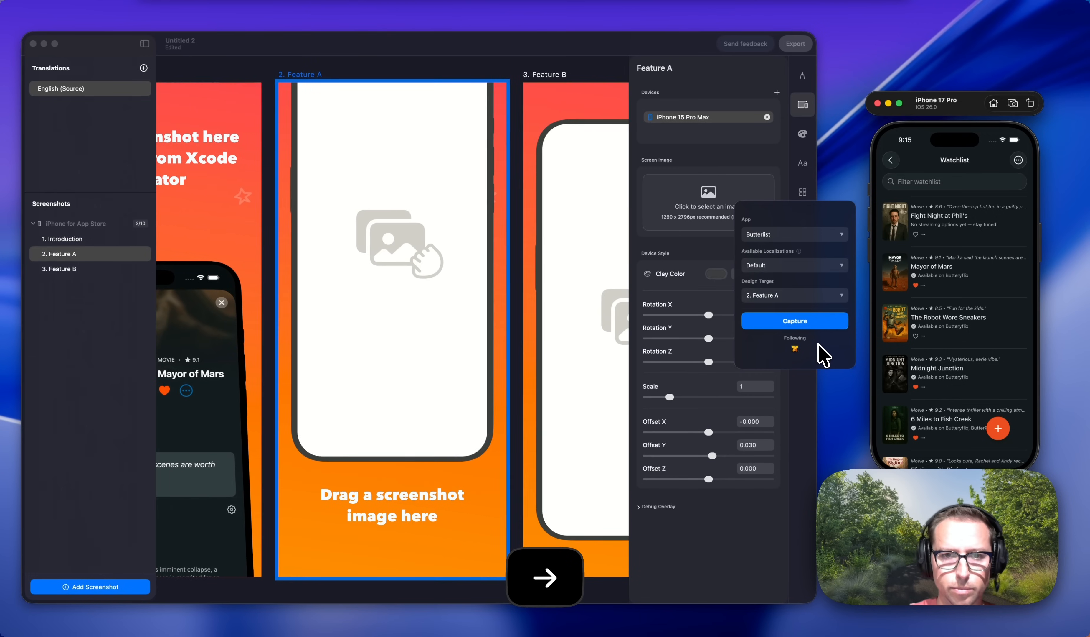
Capture the simulator's Watchlist screen into the 2. Feature A artboard phone.
click(545, 576)
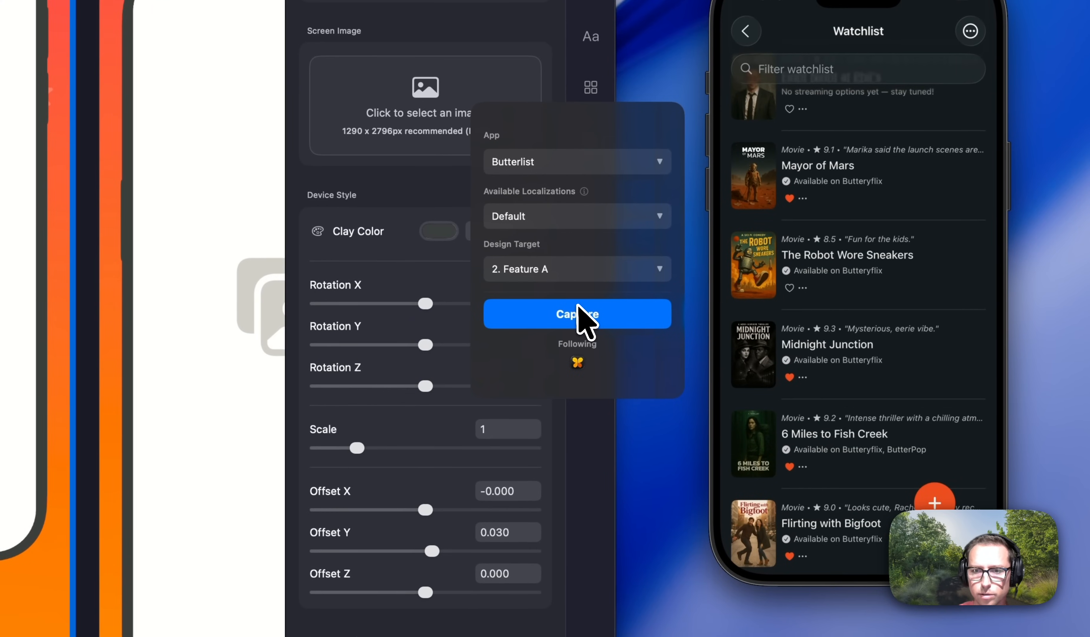
click(576, 313)
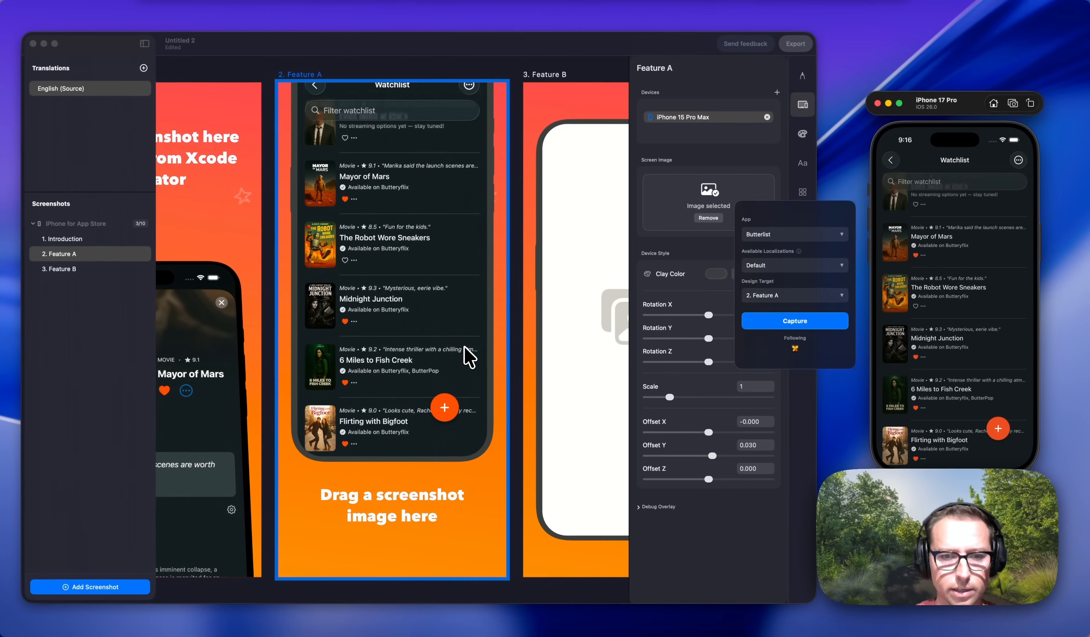
Tilt the Feature A phone back to Rotation X of about -37 and show its title text settings.
click(803, 105)
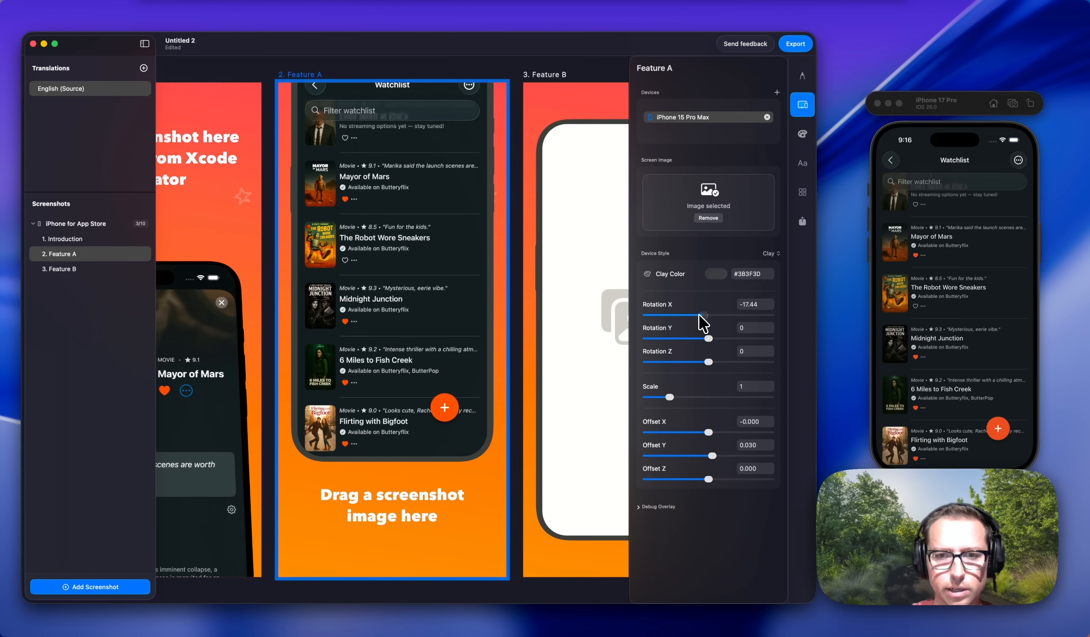
drag(699, 315, 695, 315)
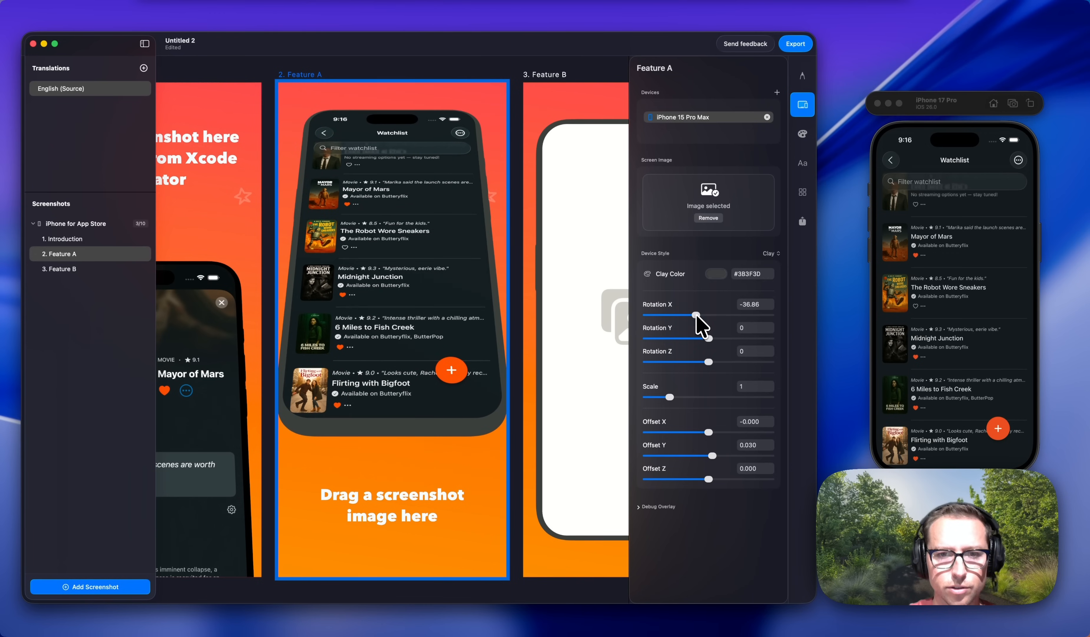
mouse_move(777, 267)
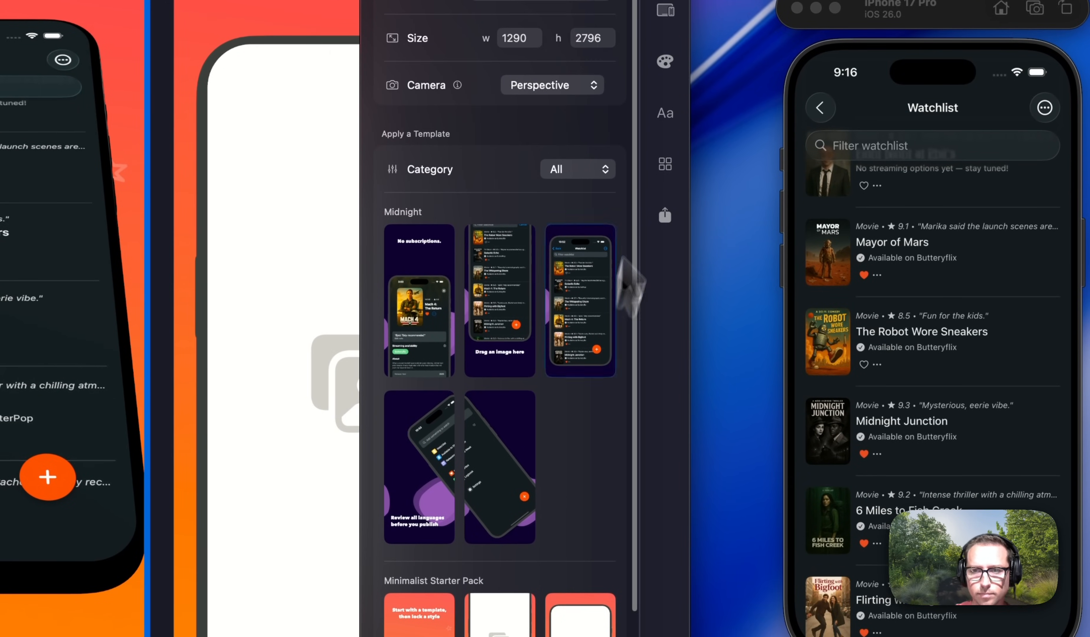
click(664, 113)
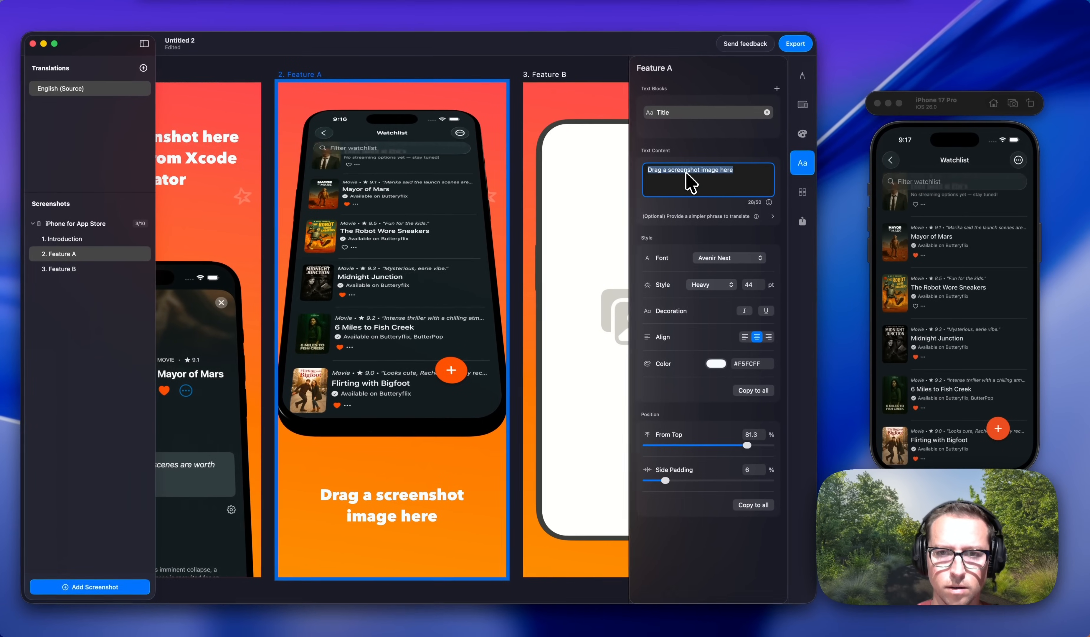
Replace Feature A's placeholder title with the new 'Easy…' headline.
text(Easy)
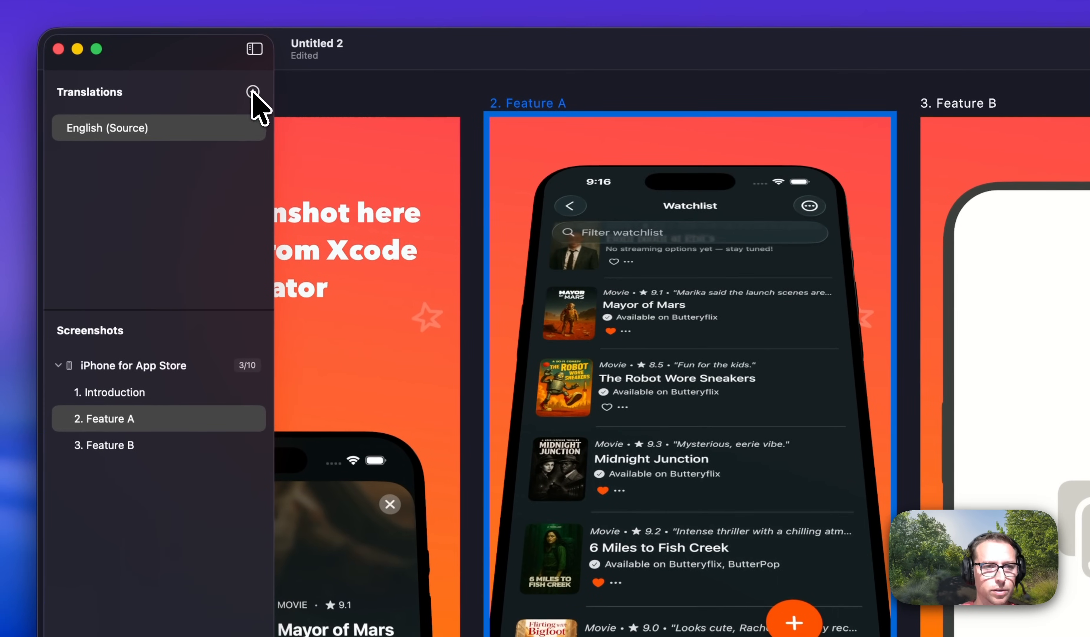
Add a Japanese (ja) translation of all artboards using the OpenAI translation engine.
click(253, 91)
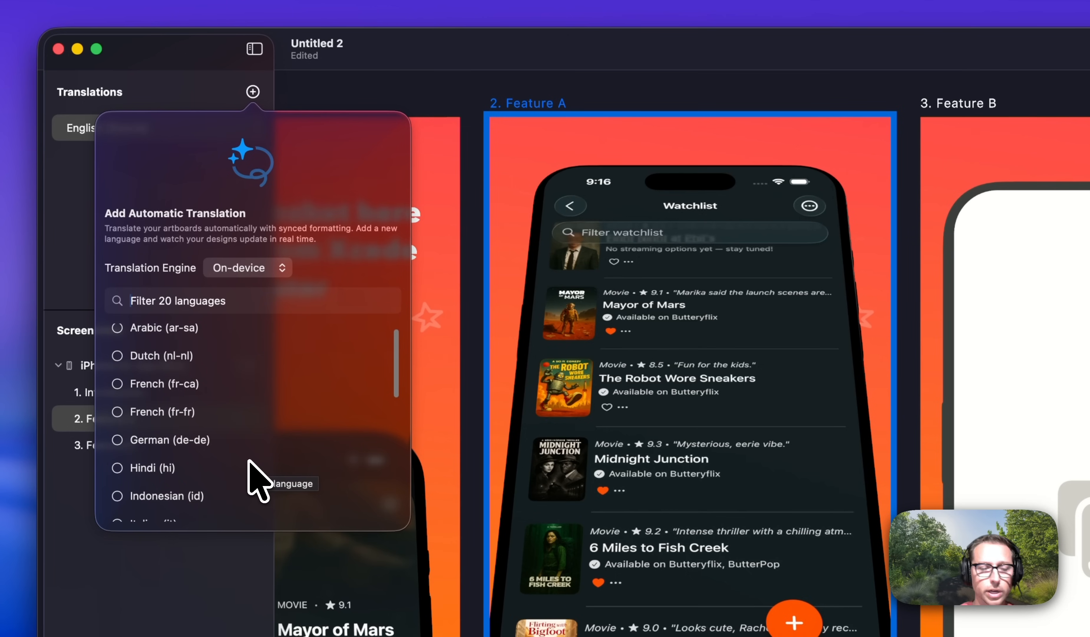
click(247, 267)
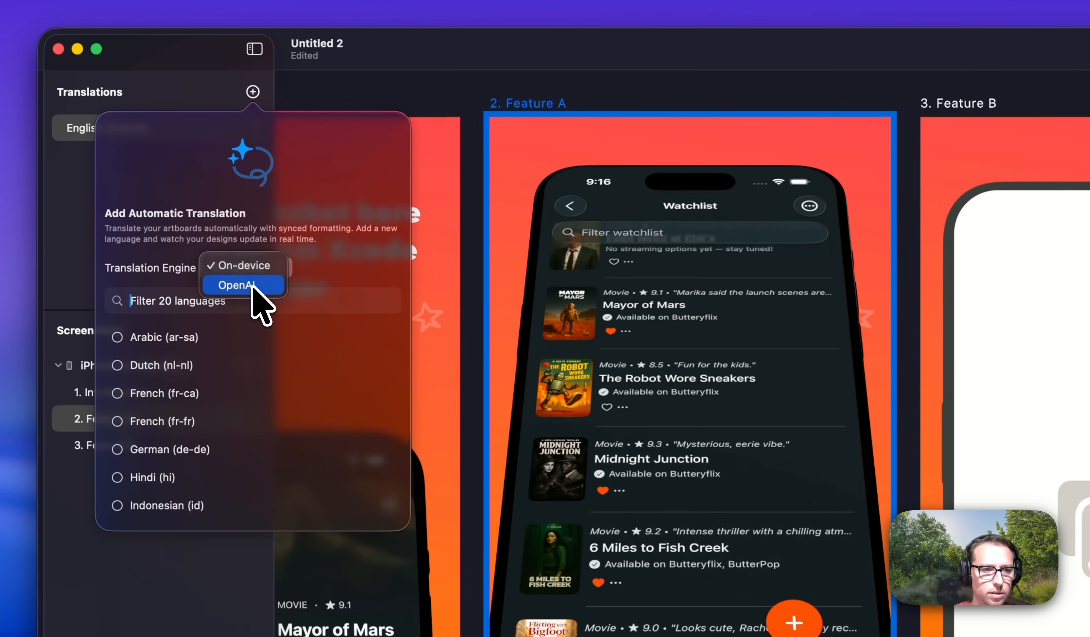
click(236, 284)
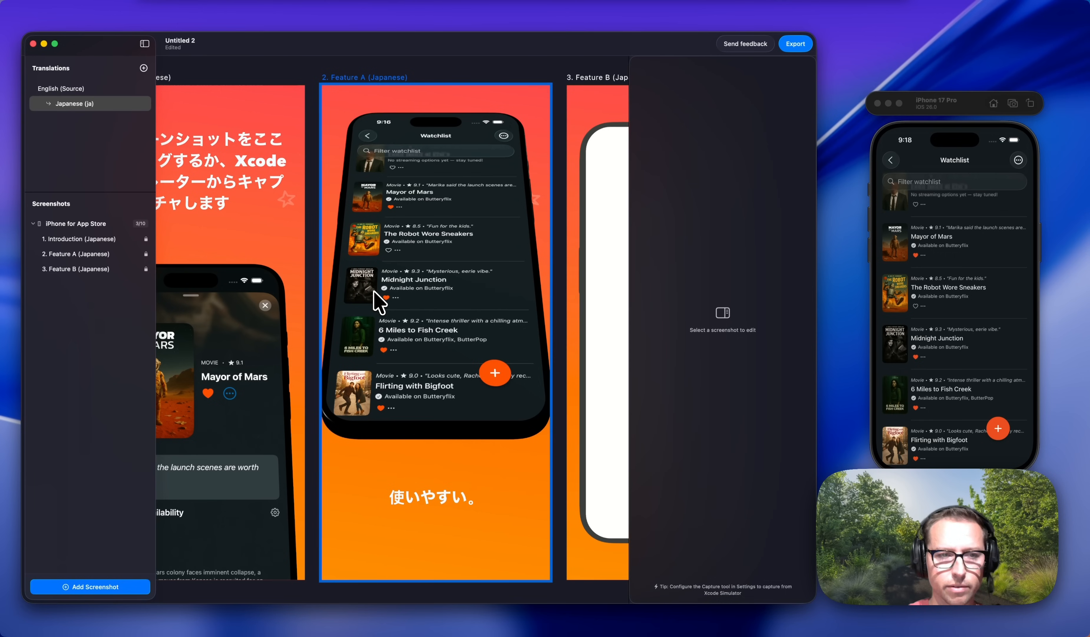
mouse_move(497, 278)
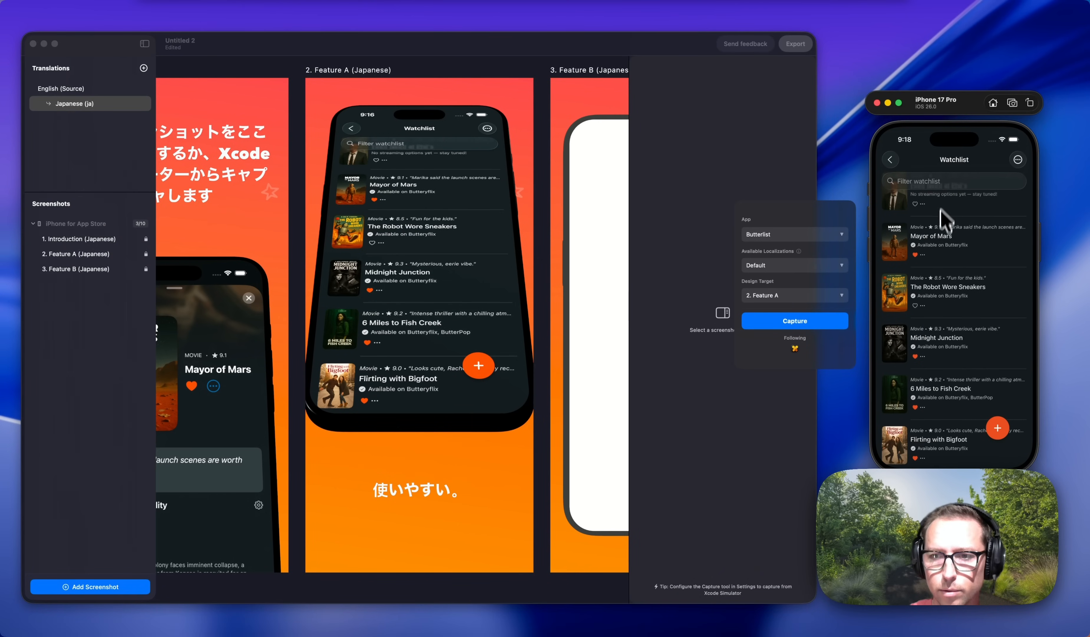
Capture the simulator's Japanese (ja) movie screen into Feature A (Japanese) and bring up export options.
click(794, 265)
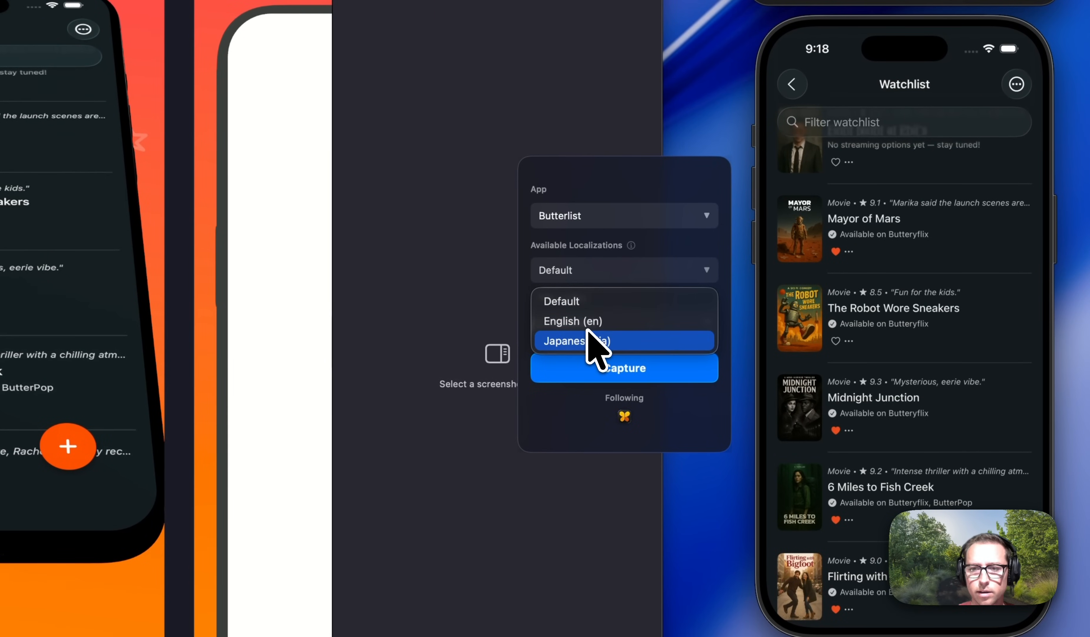
mouse_move(577, 321)
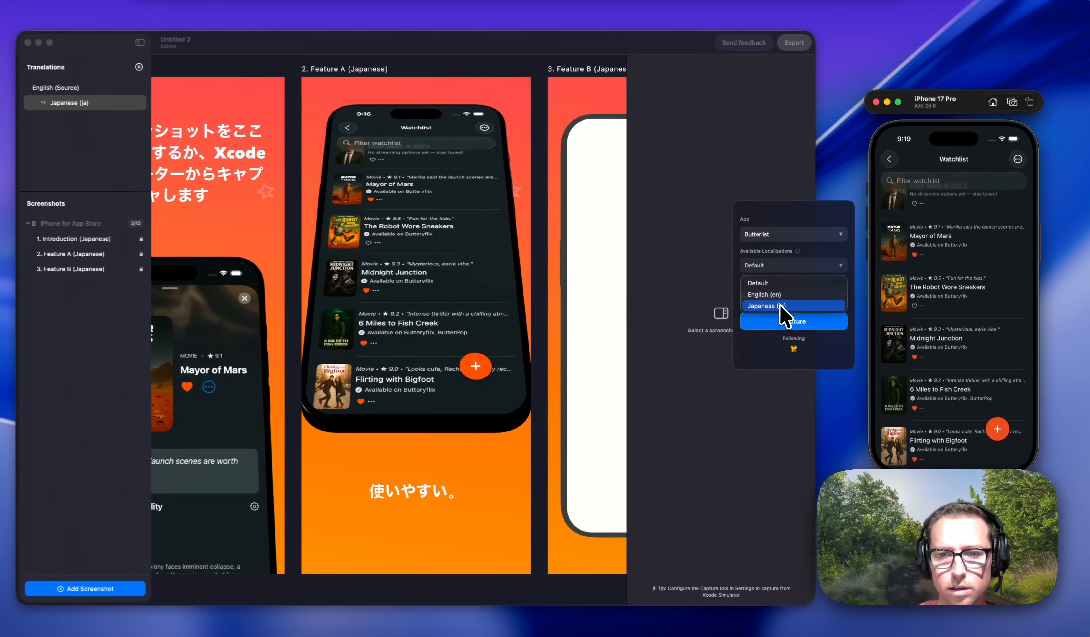
click(785, 305)
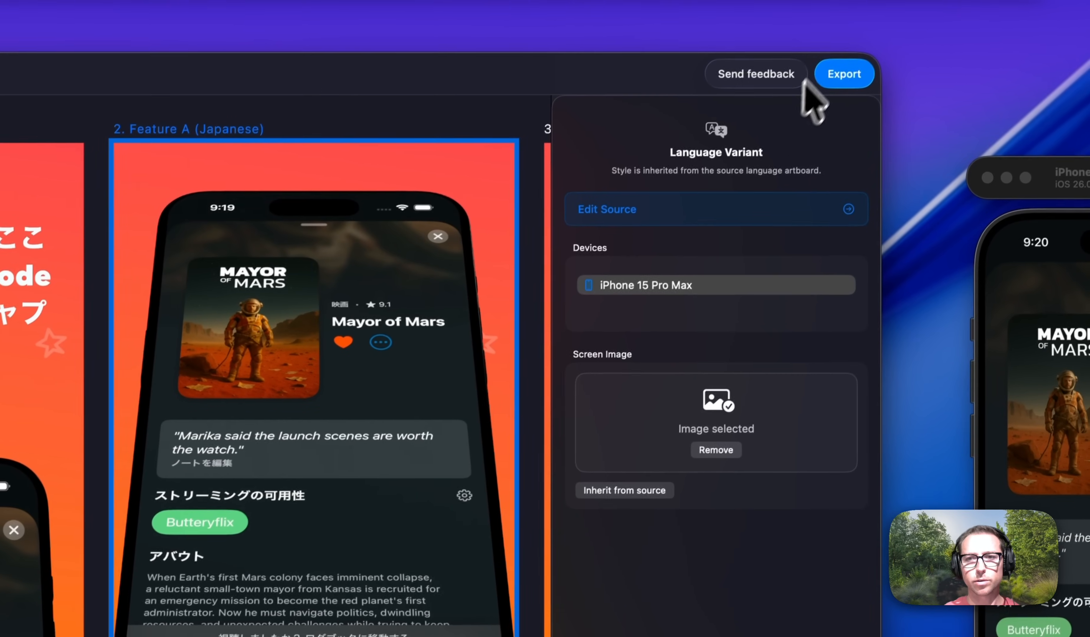
click(843, 74)
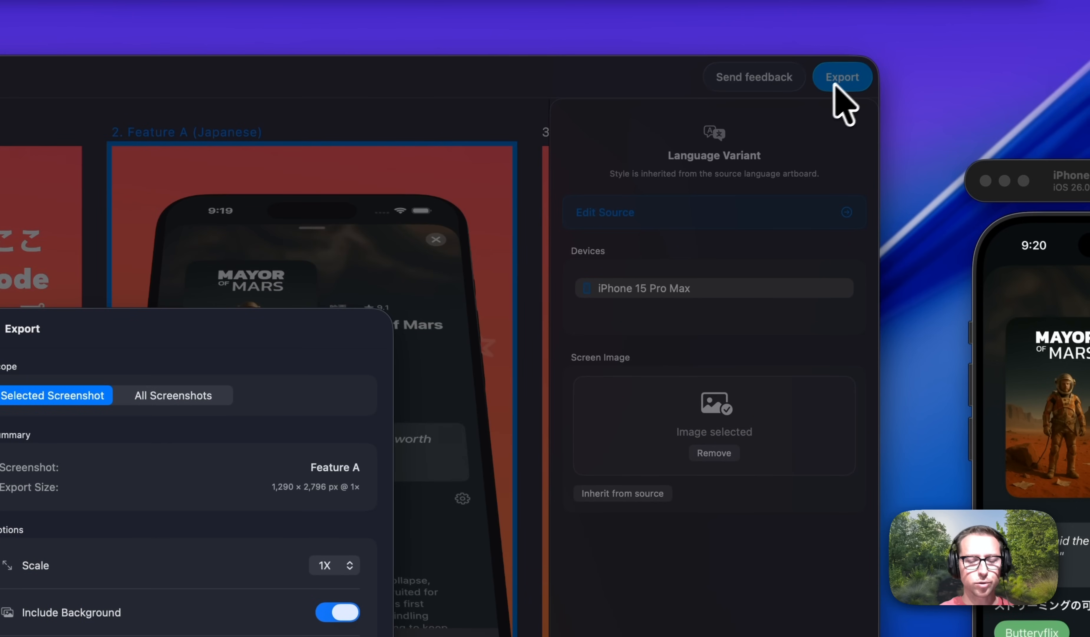